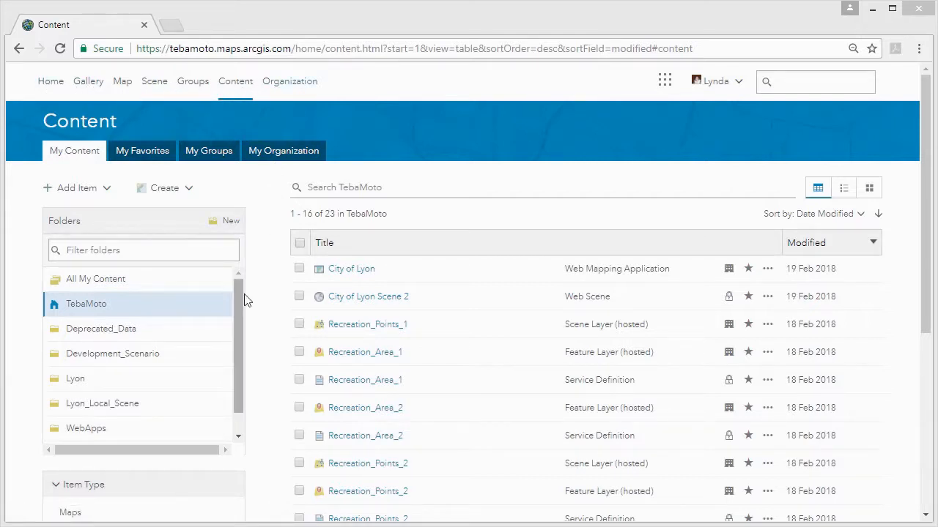
# Step: Browse the Lyon and Development_Scenario folders, then reach page 2 of TebaMoto items showing Lyon Bridges
pyautogui.scroll(-3)
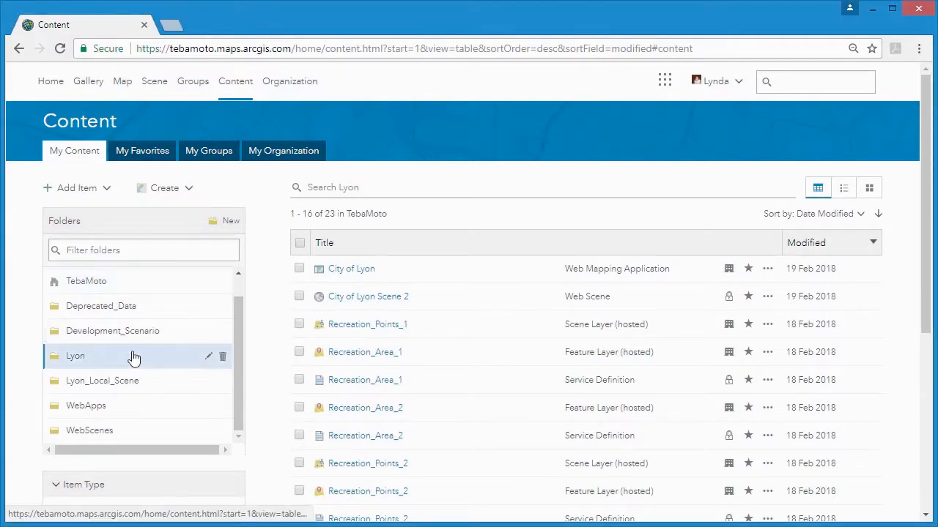
pyautogui.click(74, 356)
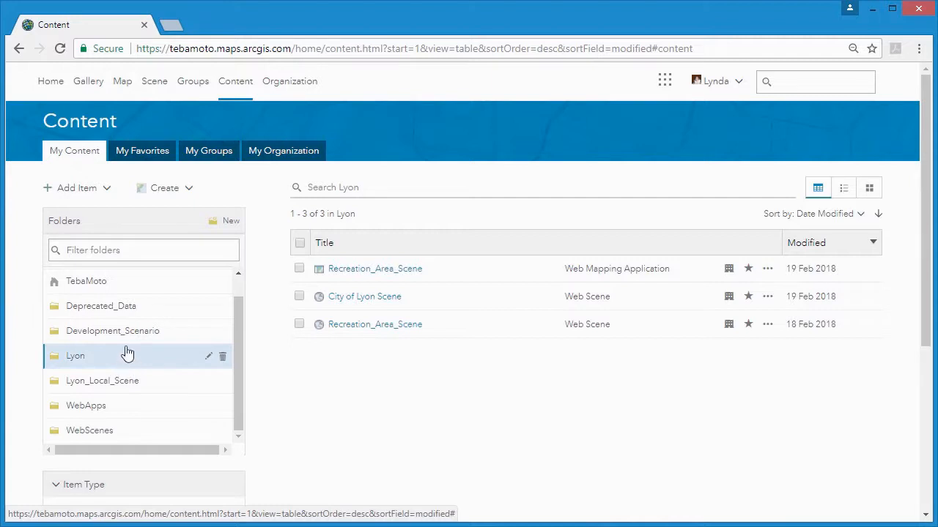
pyautogui.click(112, 330)
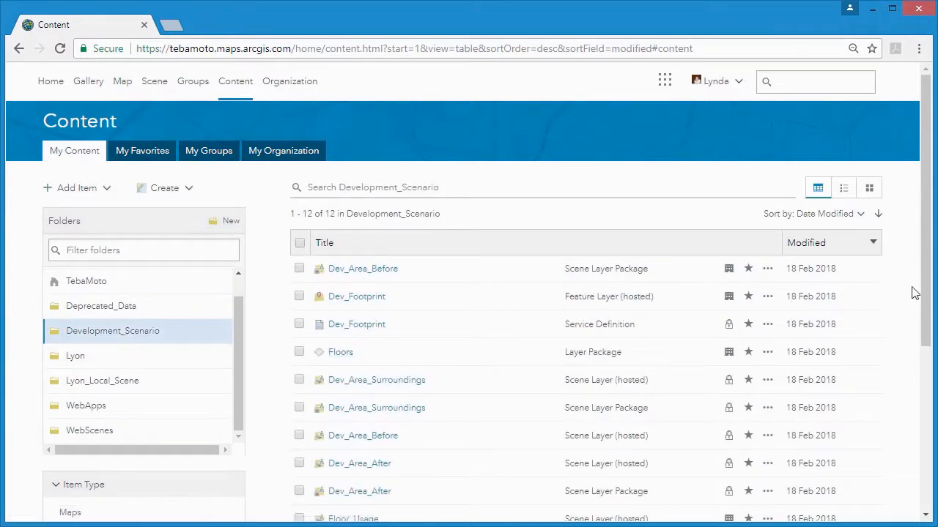
pyautogui.scroll(-3)
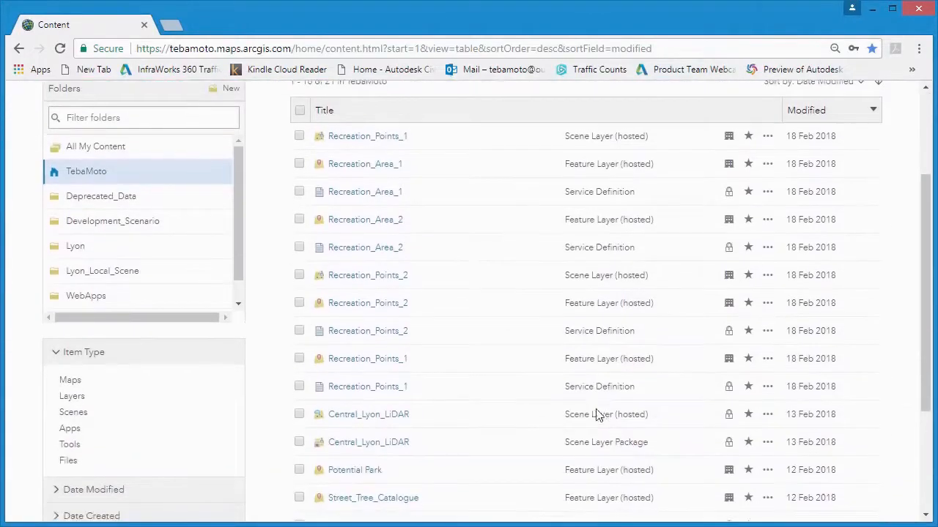
pyautogui.scroll(-3)
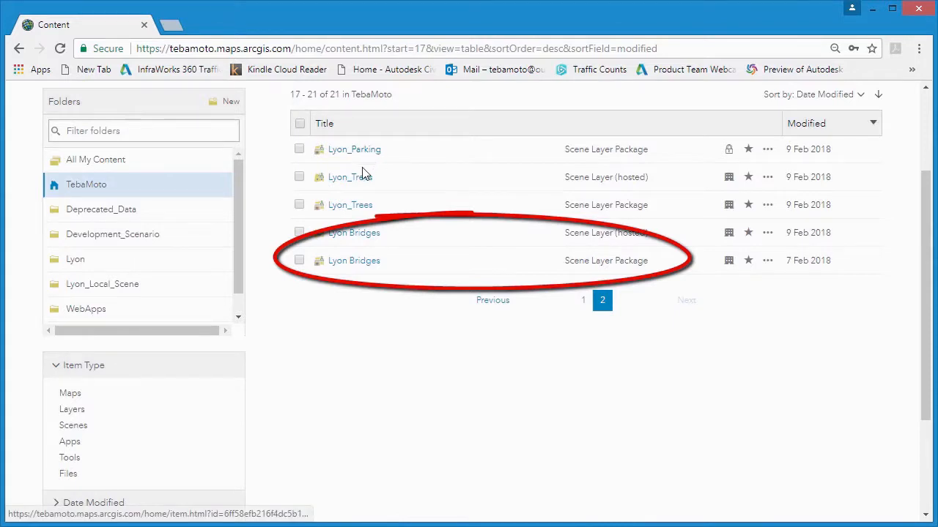
pyautogui.moveTo(366, 204)
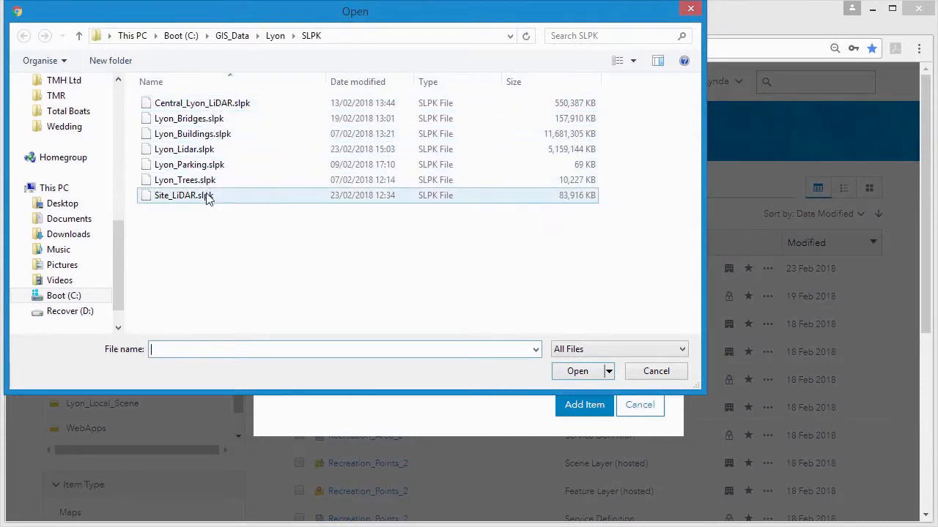
# Step: Choose Site_LiDAR.slpk from GIS_Data > Lyon > SLPK as the file to add
pyautogui.click(183, 194)
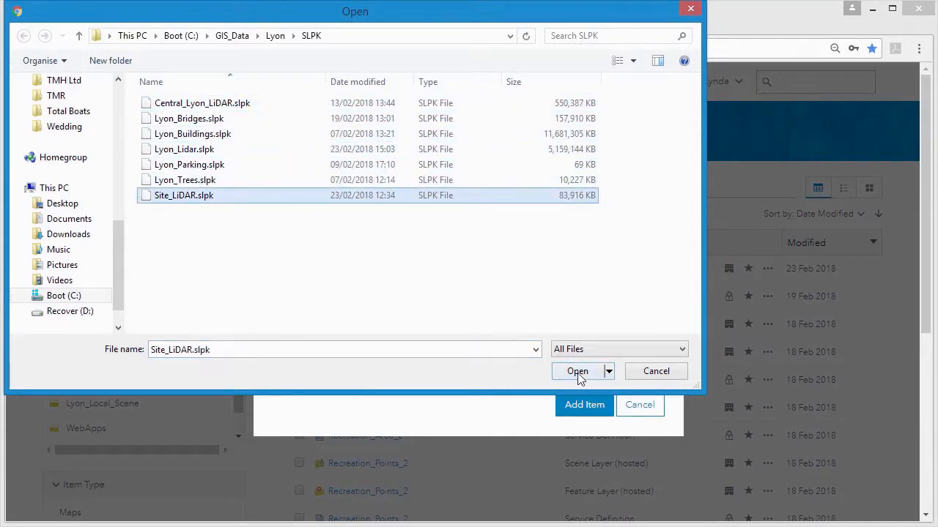
pyautogui.click(577, 371)
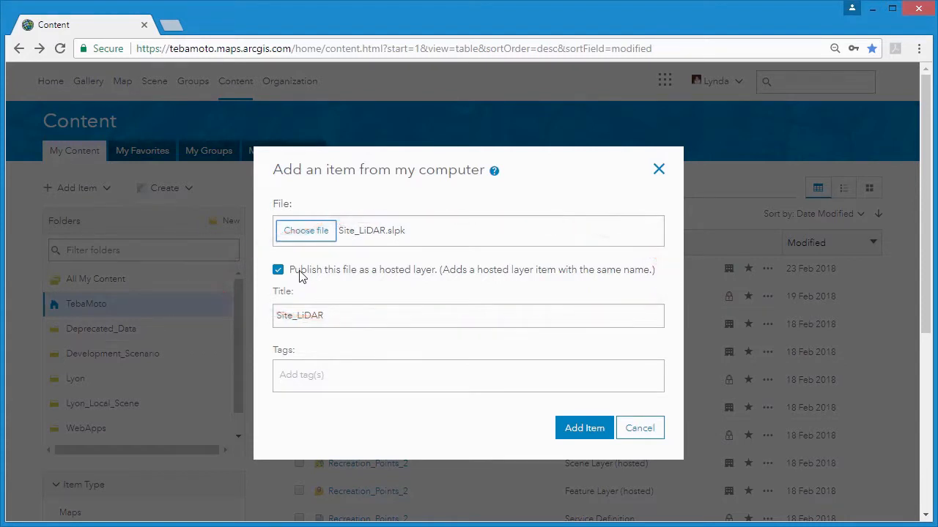
# Step: Add Site_LiDAR.slpk as an unpublished item tagged Lidar, Lyon and development
pyautogui.click(278, 270)
pyautogui.write('Lidar Lyon development')
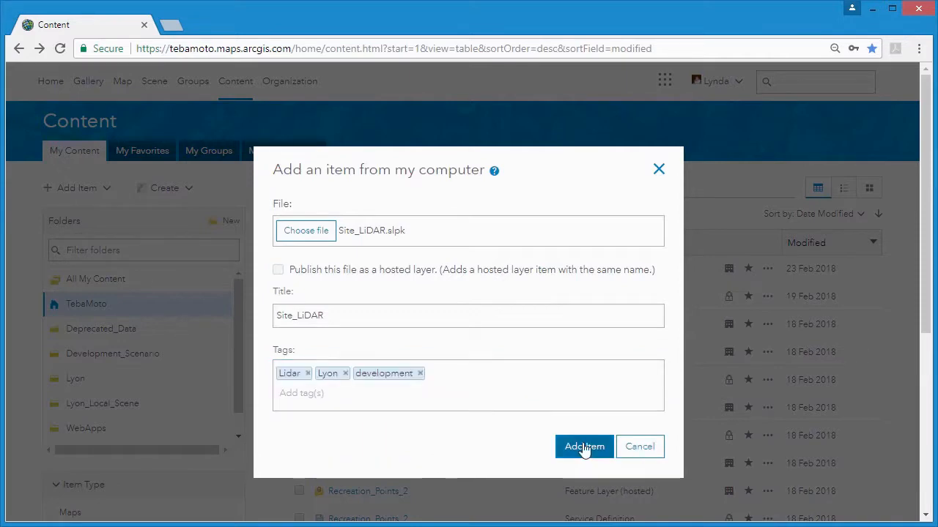
pyautogui.click(583, 447)
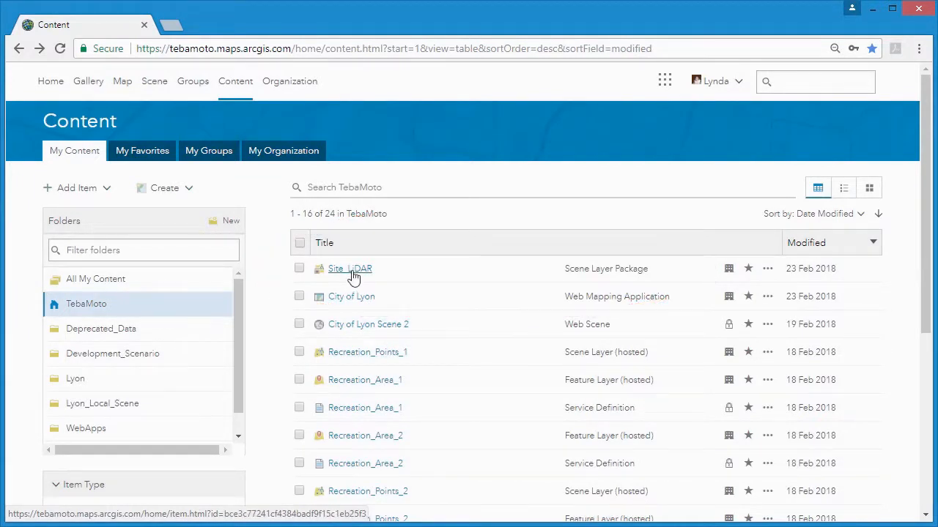
# Step: Open the Site_LiDAR item page from My Content
pyautogui.click(349, 268)
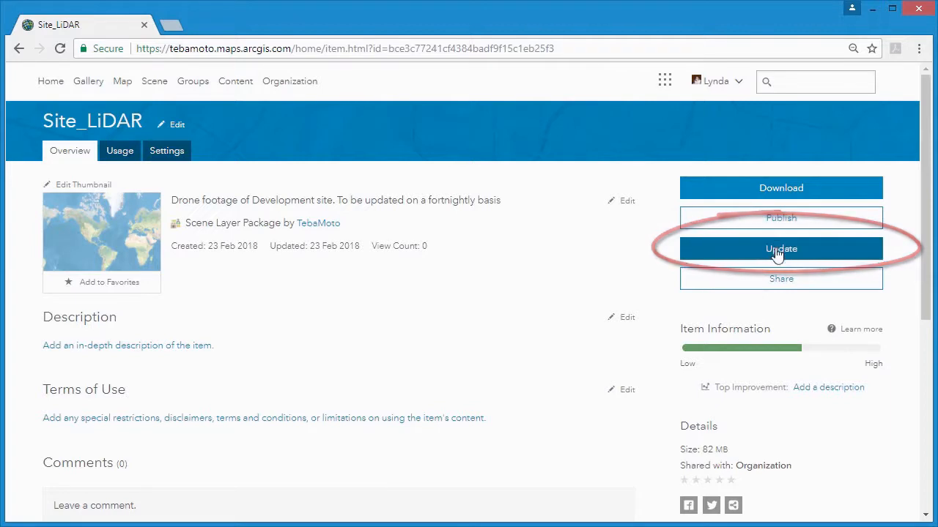
# Step: Publish Site_LiDAR as a hosted point cloud layer tagged Lyon and open it in Scene Viewer
pyautogui.click(780, 218)
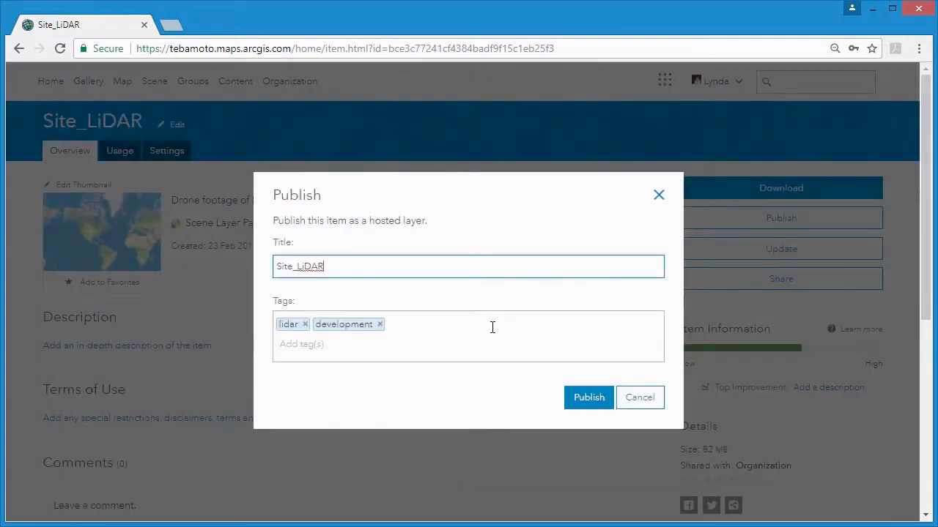
pyautogui.click(452, 343)
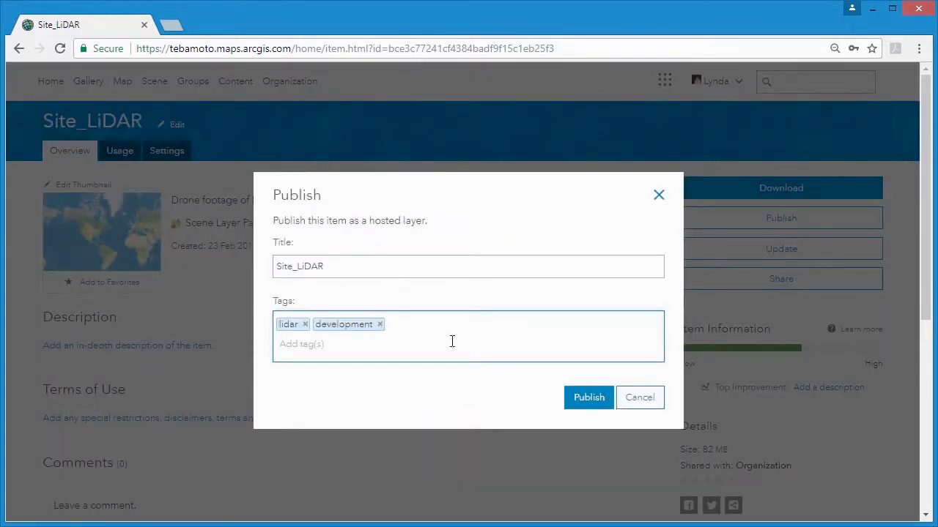
pyautogui.write('Lyon')
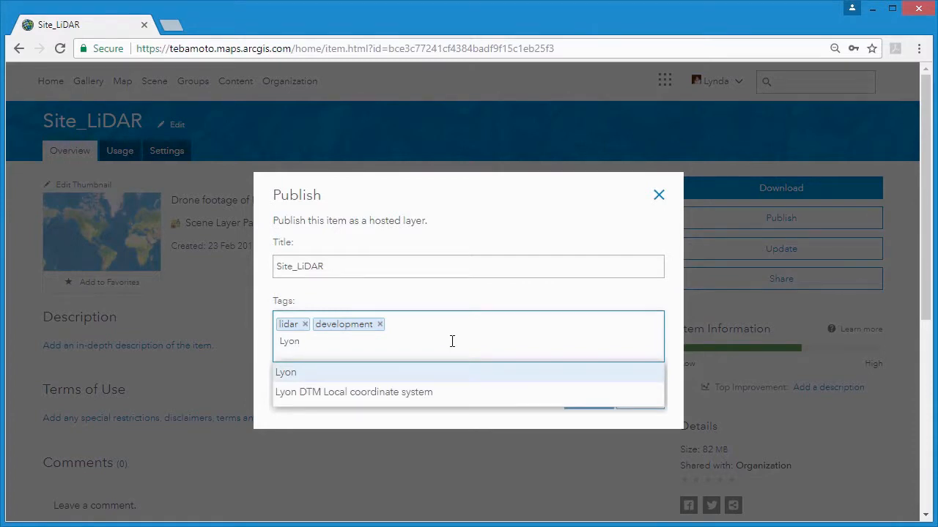
pyautogui.click(286, 372)
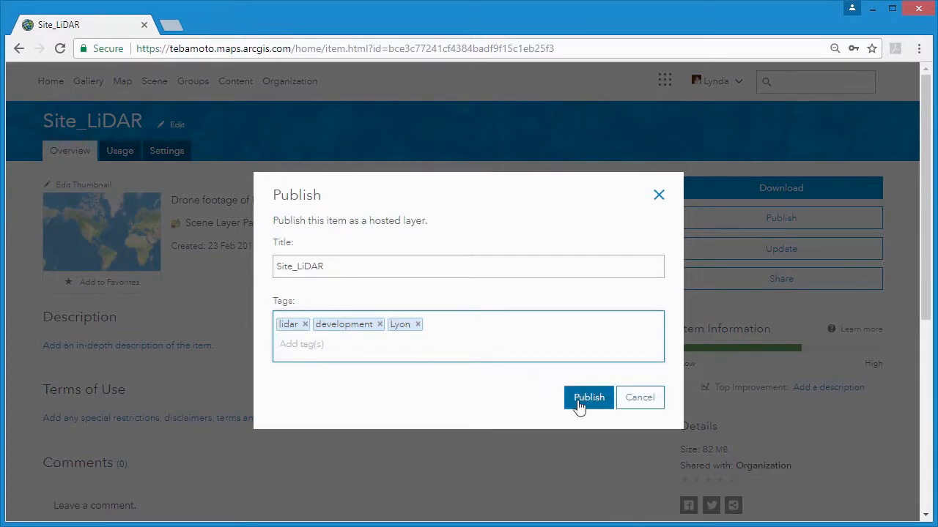
pyautogui.click(588, 397)
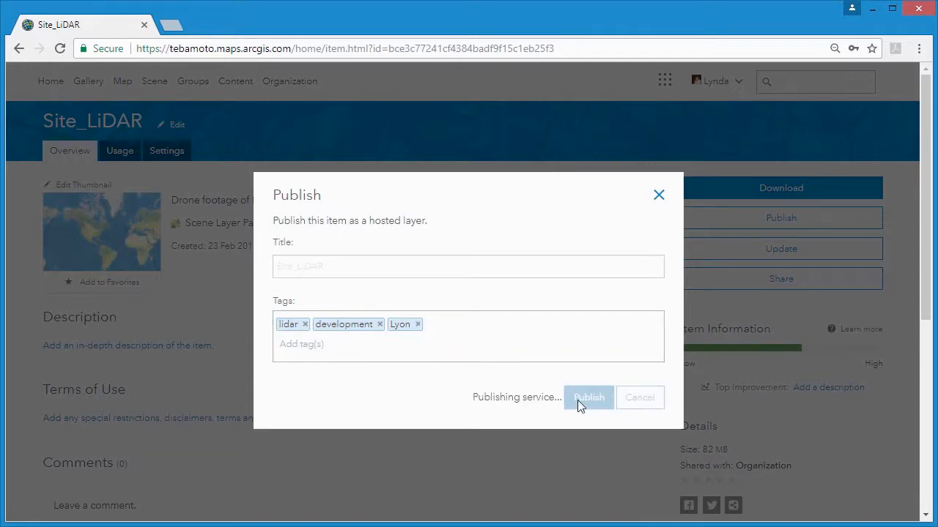
pyautogui.click(589, 397)
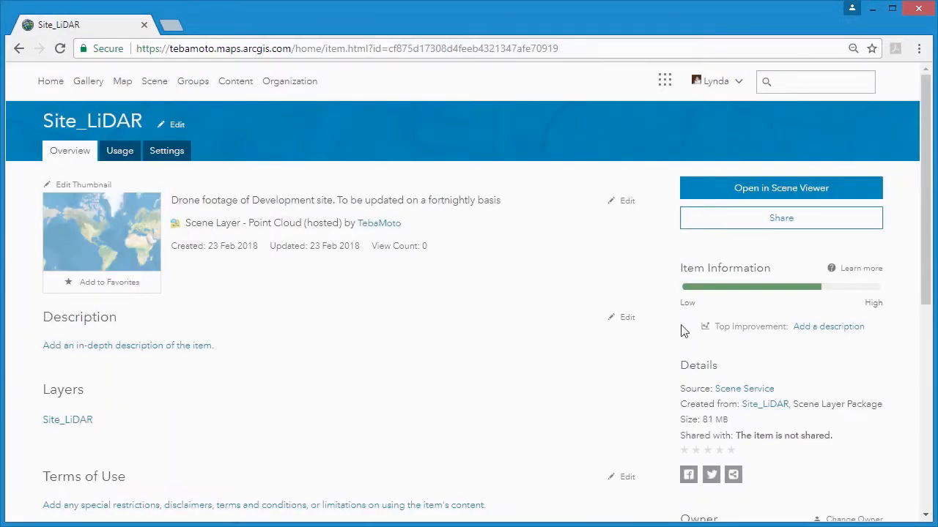
pyautogui.click(780, 188)
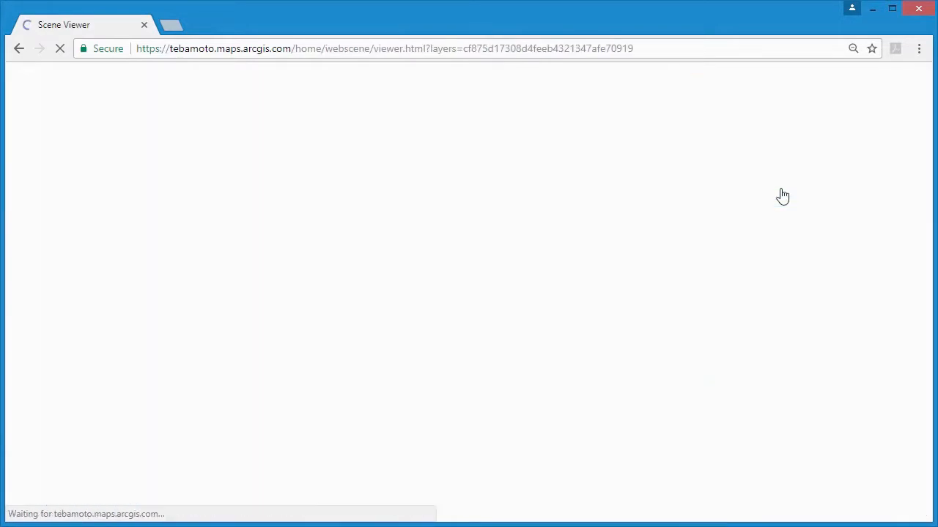